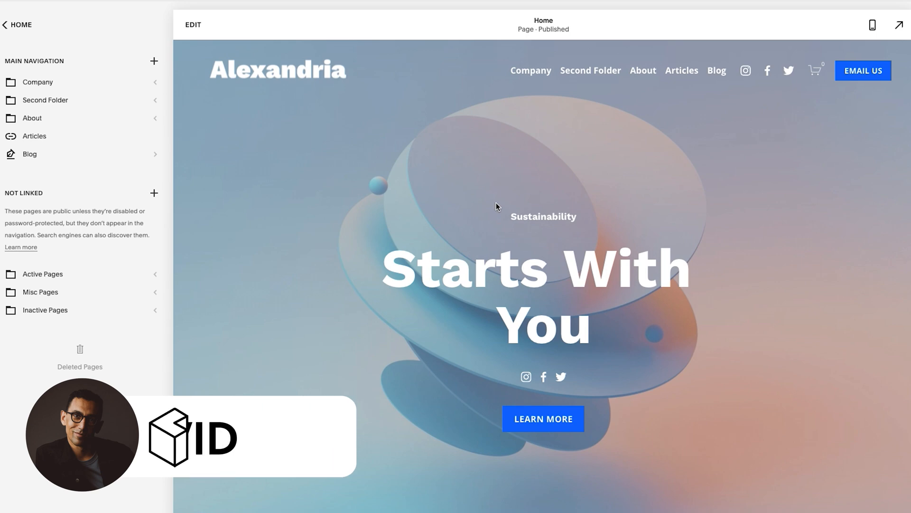
Scroll through the Home page and switch it into edit mode.
scroll("down", 3)
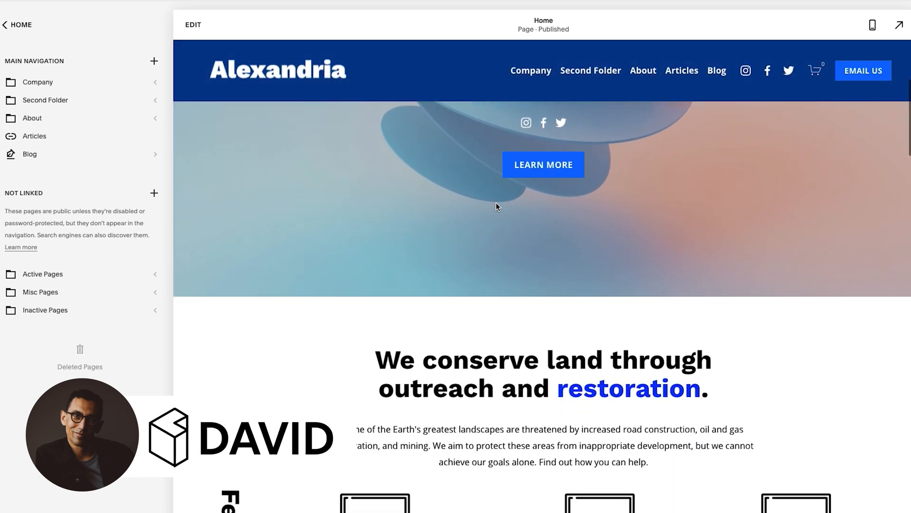
scroll("down", 3)
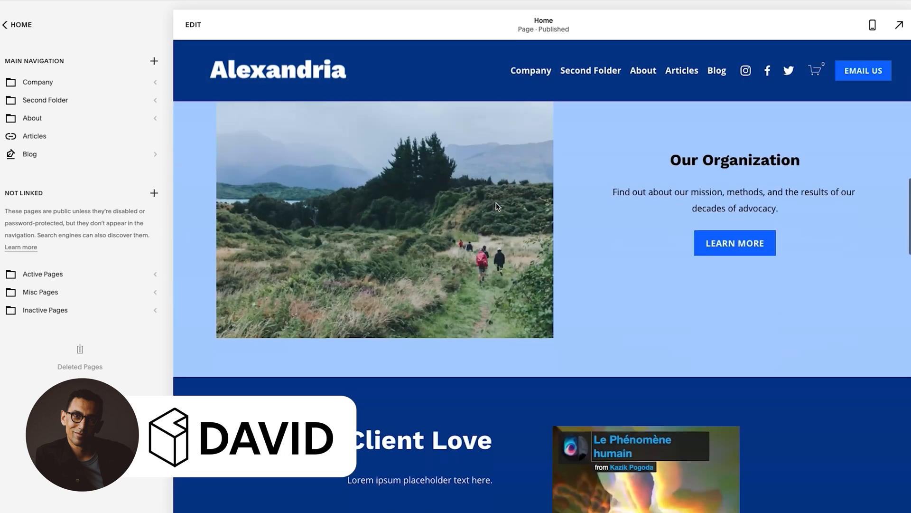
scroll("down", 3)
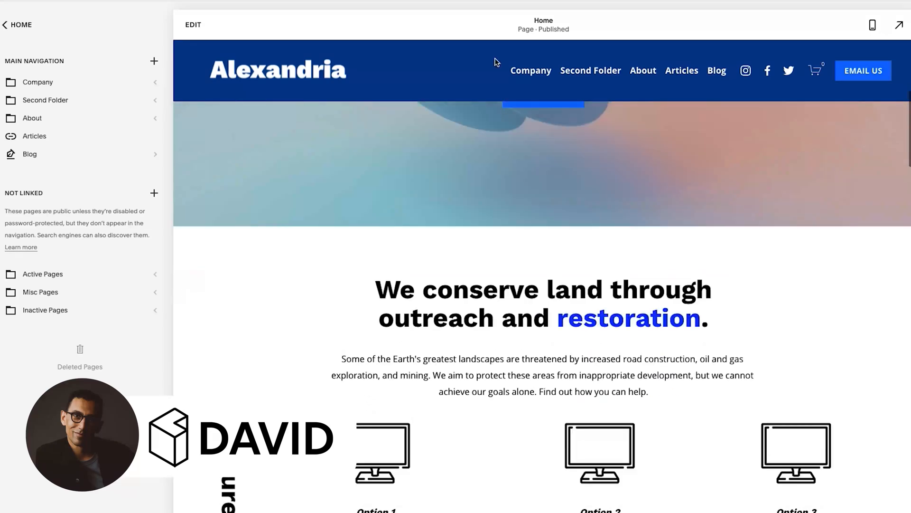
mouse_move(773, 54)
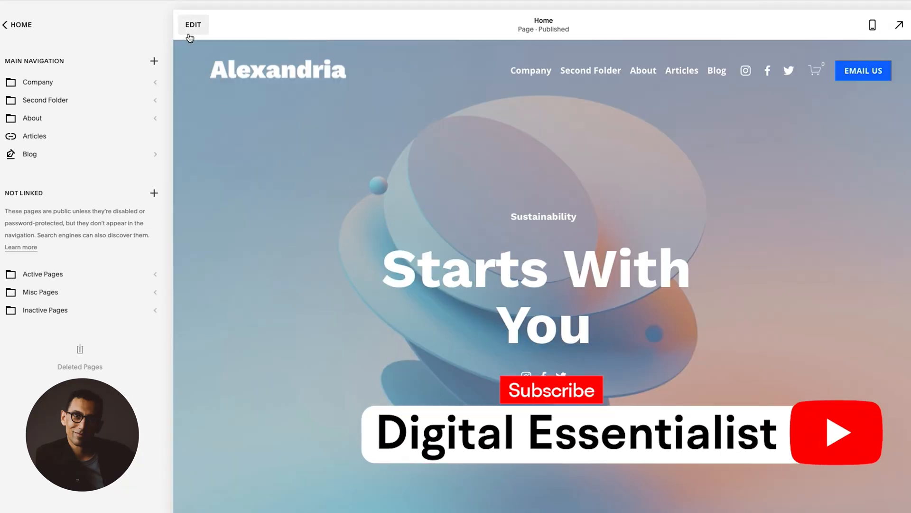
left_click(193, 24)
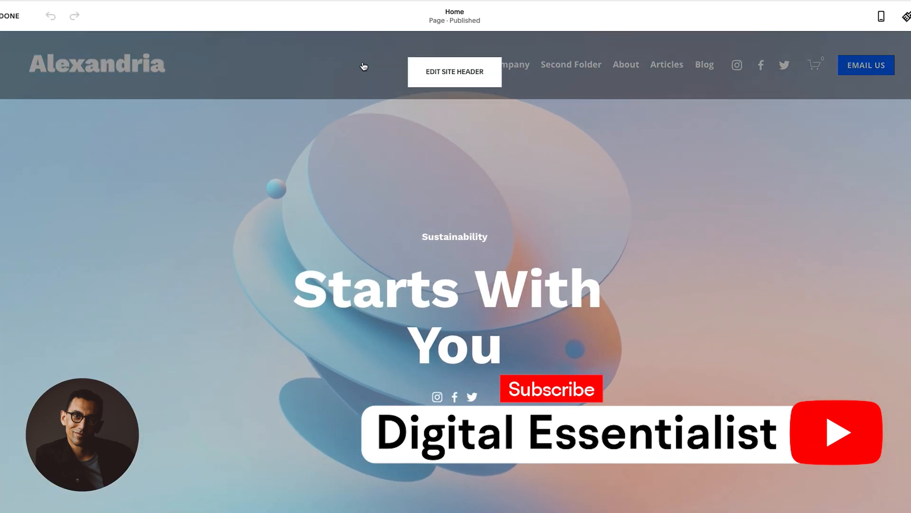
Open the site header's global design settings panel and scroll through its options.
left_click(455, 72)
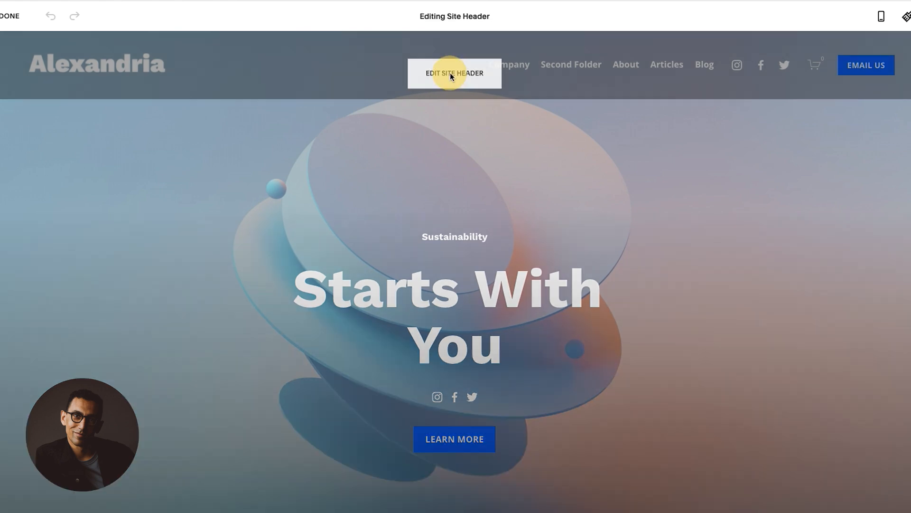
left_click(454, 73)
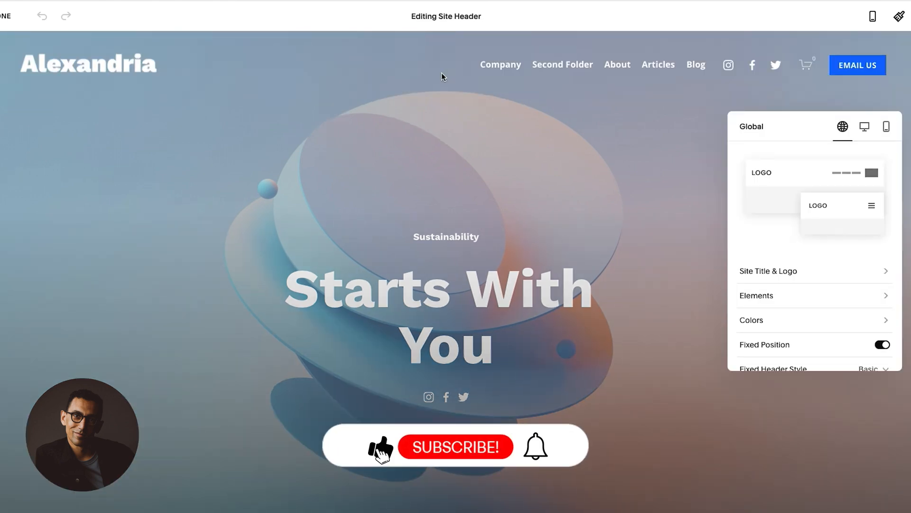
left_click(456, 447)
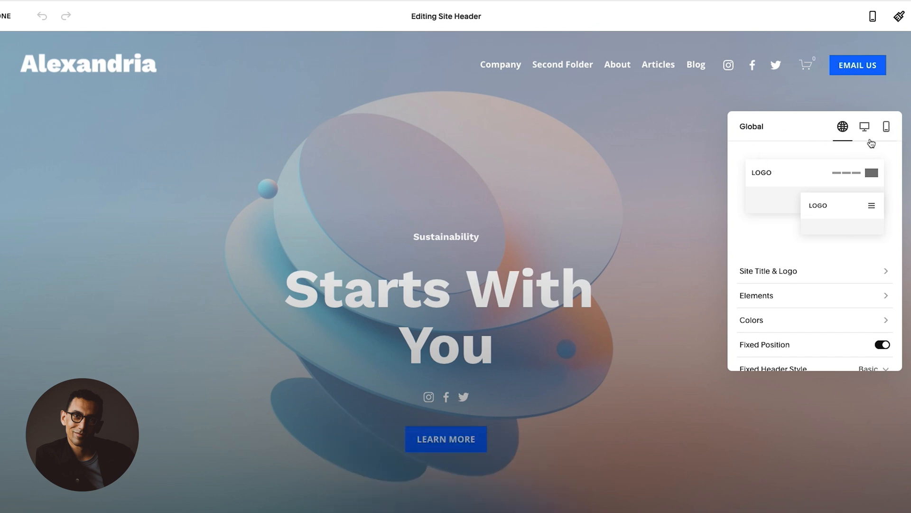
scroll("down", 3)
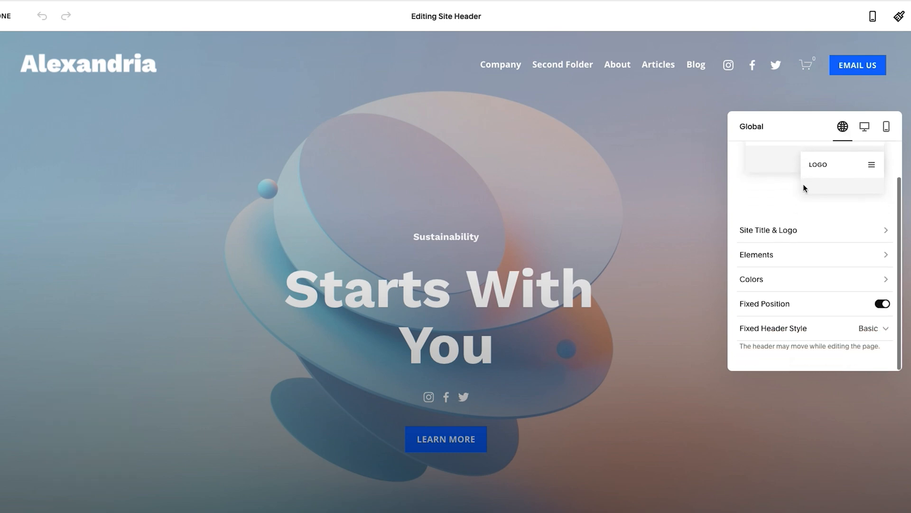
mouse_move(780, 323)
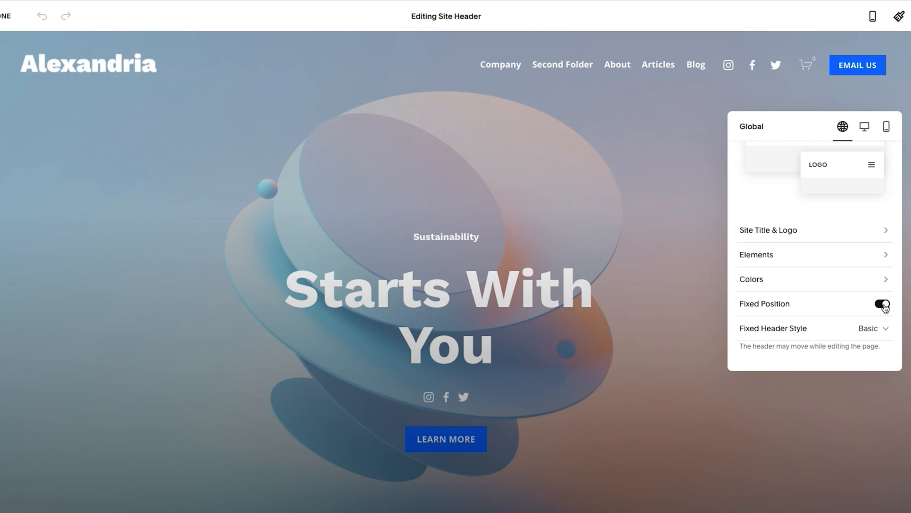
left_click(881, 305)
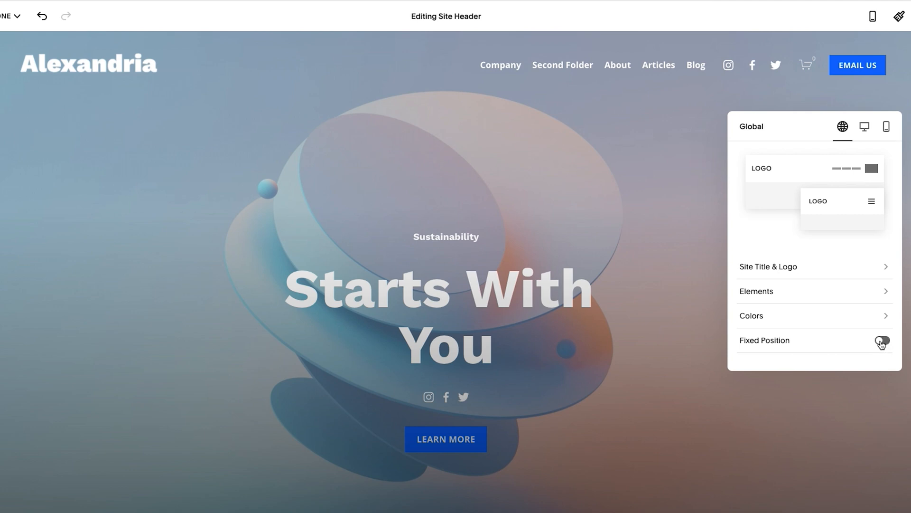
left_click(880, 340)
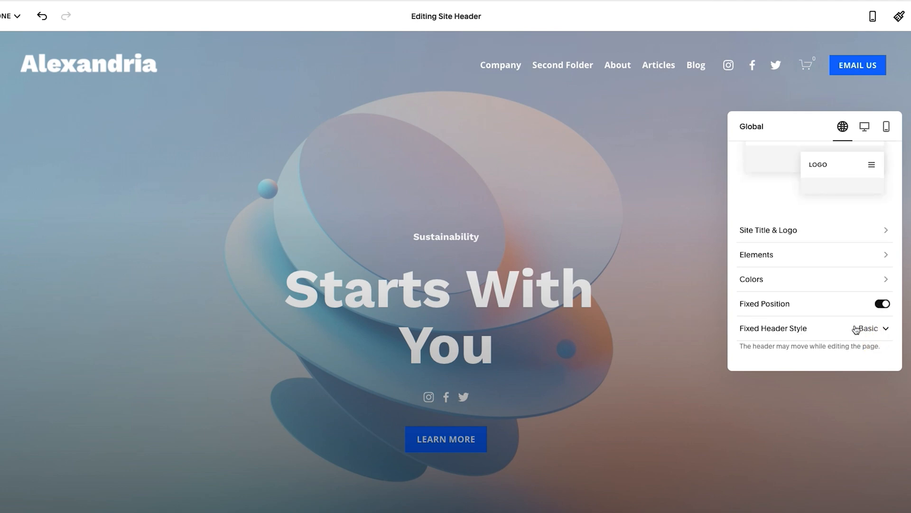
left_click(870, 328)
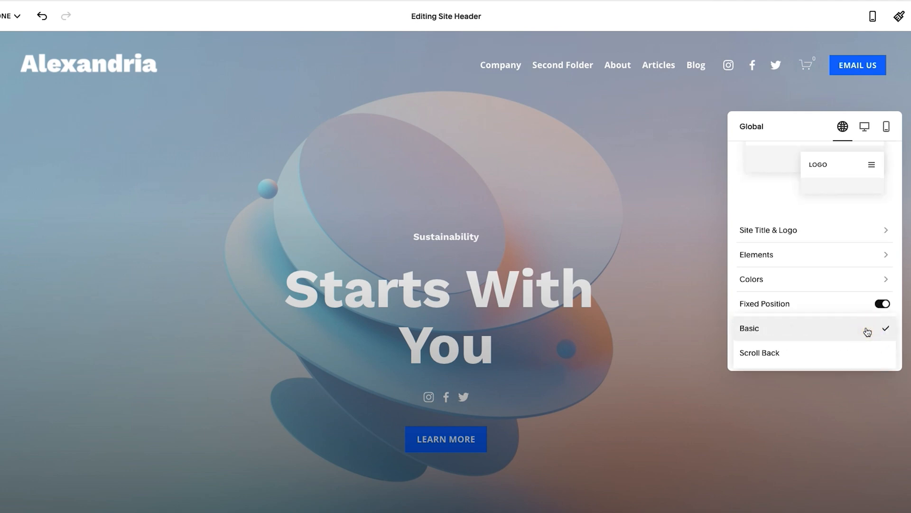
mouse_move(816, 347)
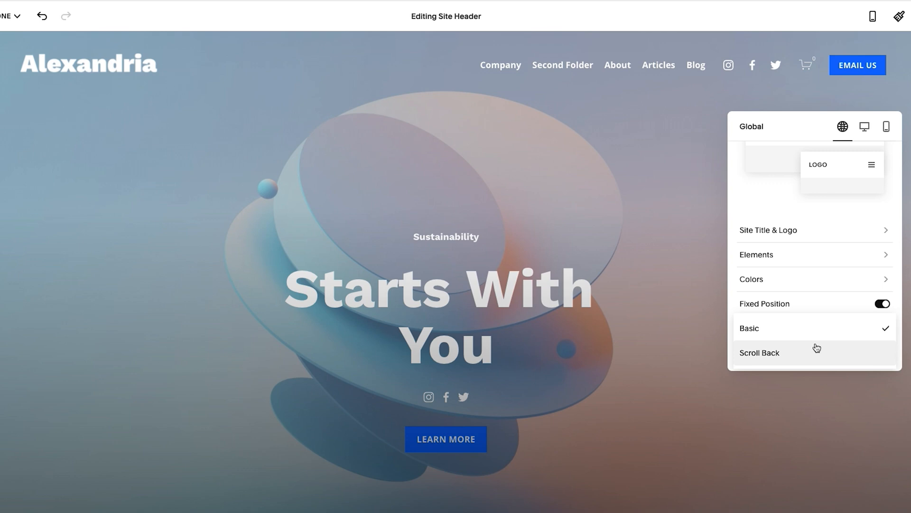
mouse_move(793, 327)
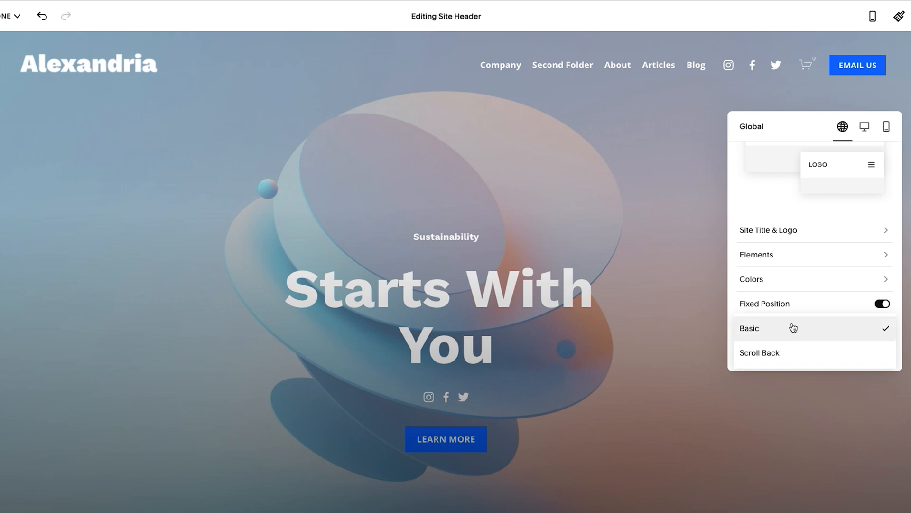
left_click(749, 328)
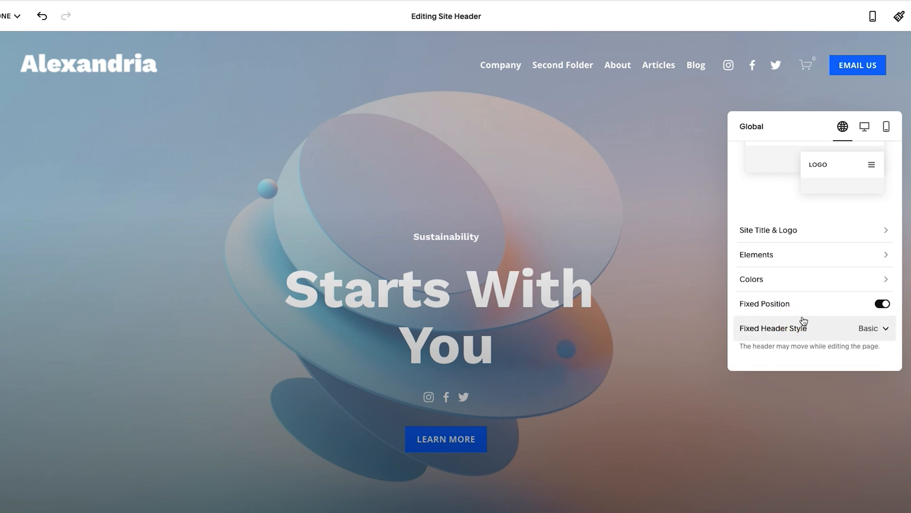
mouse_move(818, 336)
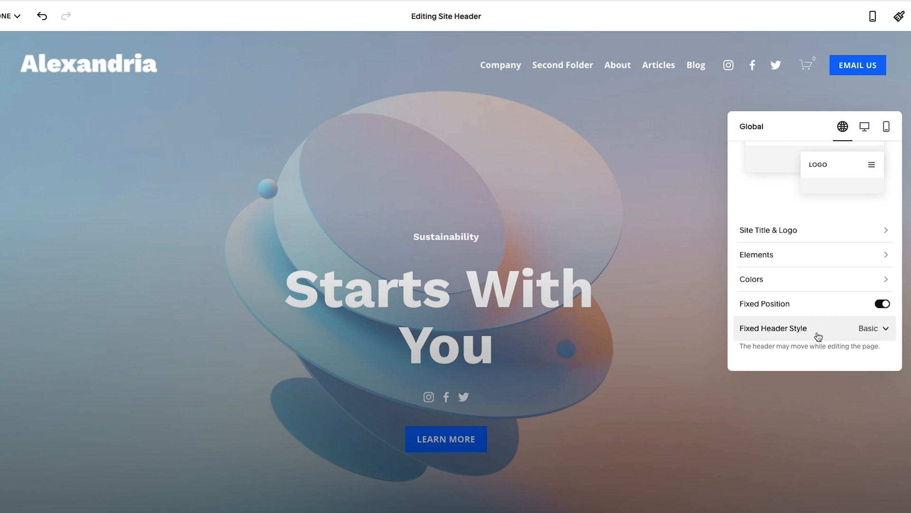
left_click(871, 328)
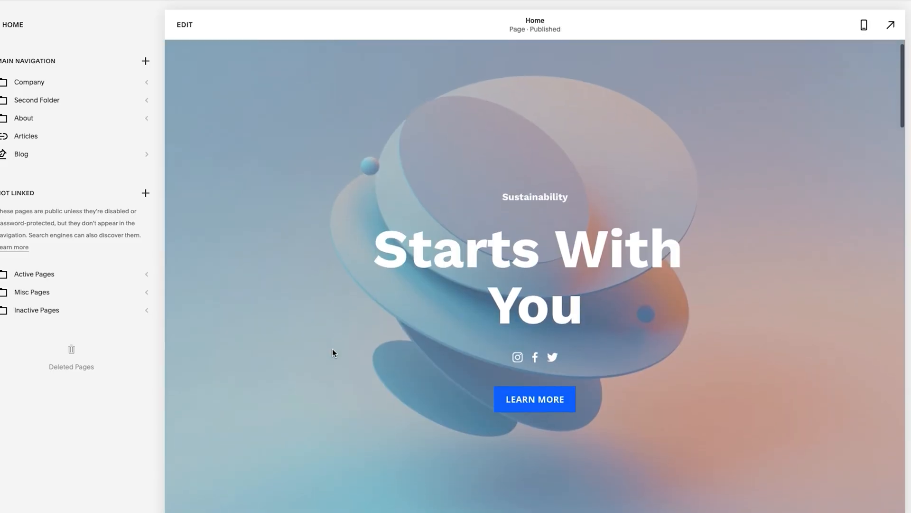
scroll("down", 3)
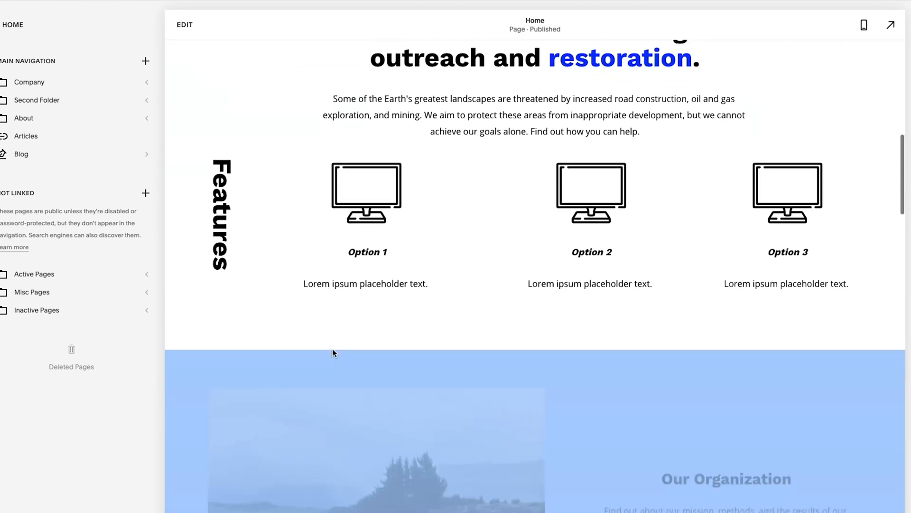
scroll("down", 3)
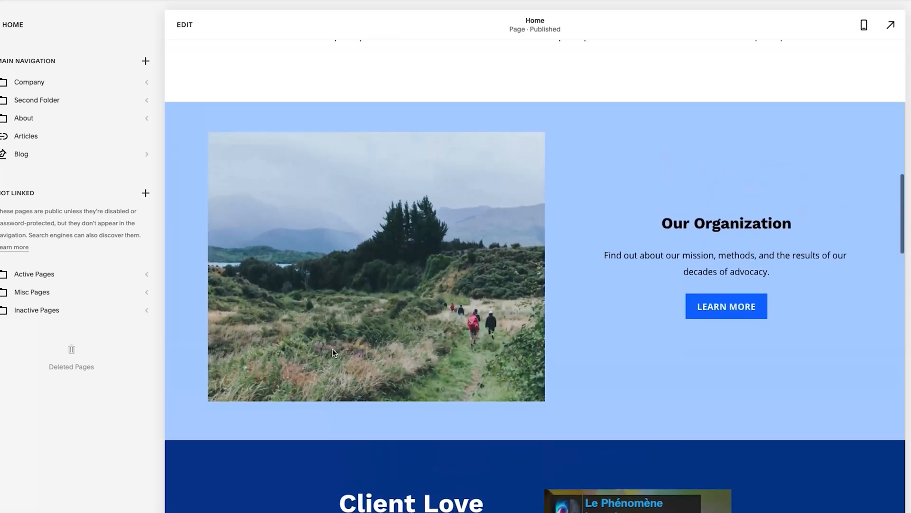
scroll("up", 3)
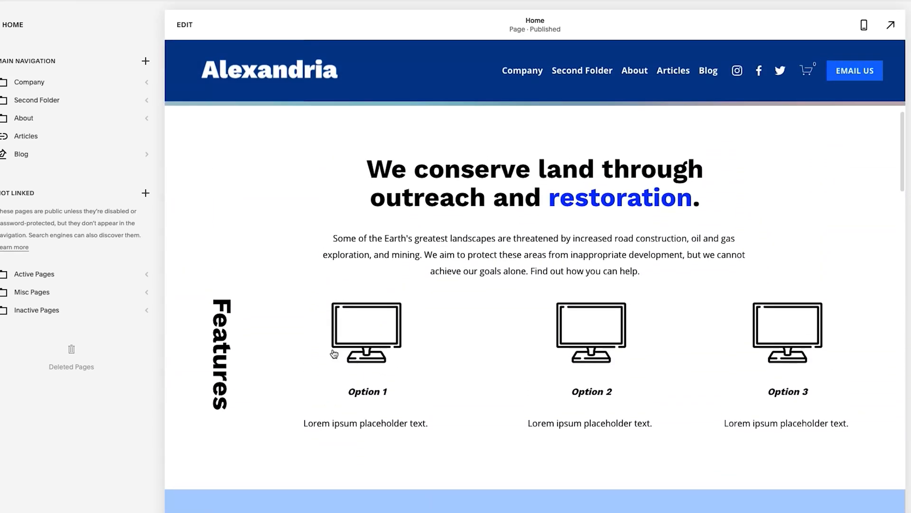
scroll("down", 3)
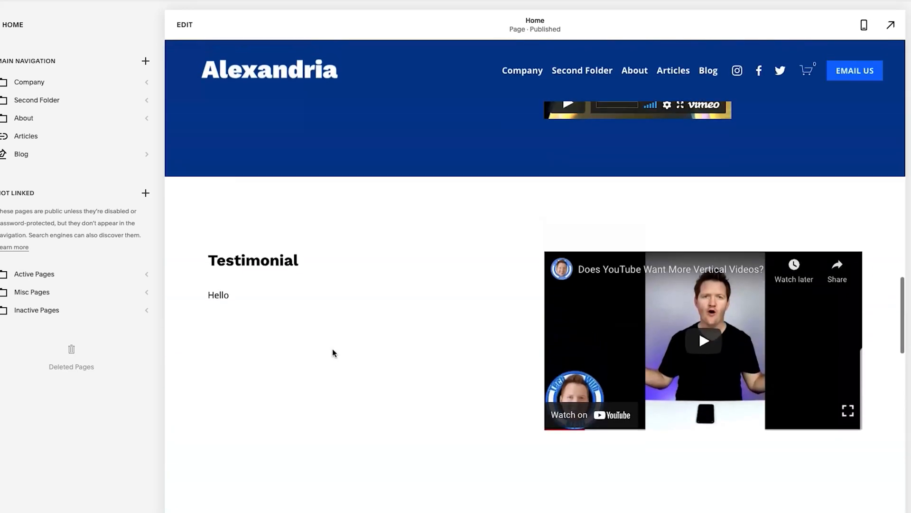
scroll("up", 3)
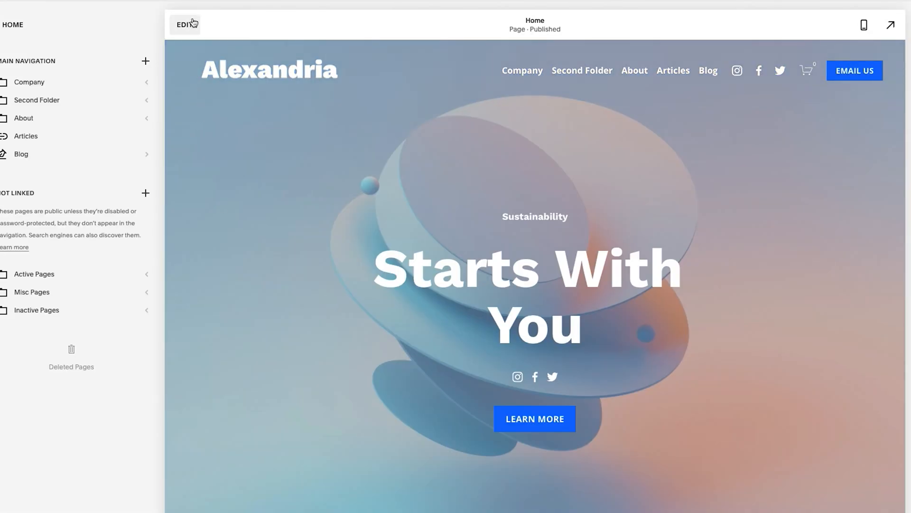
In Edit Site Header, set Fixed Header Style to Scroll Back, then select the hero heading.
left_click(183, 25)
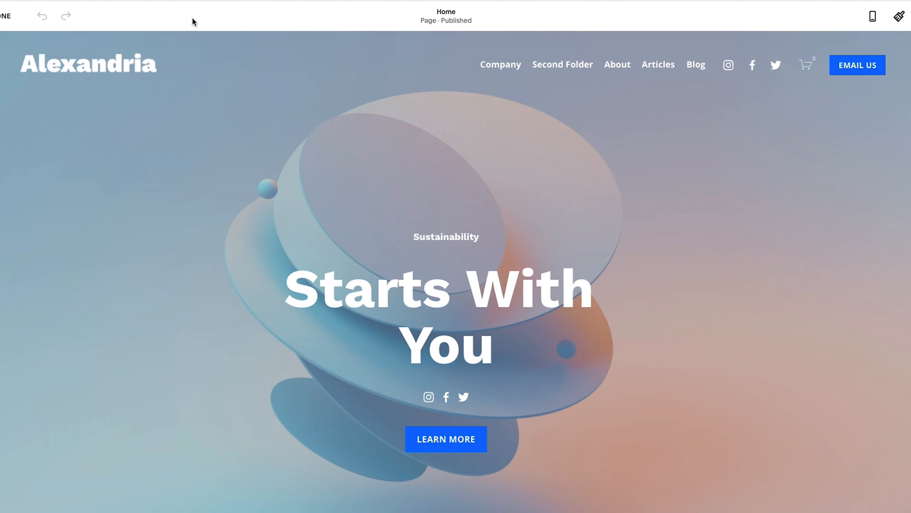
left_click(445, 80)
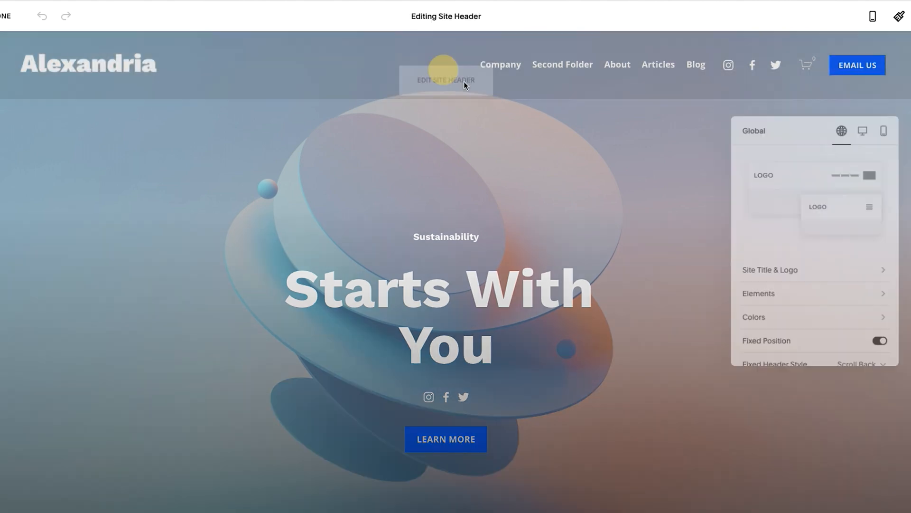
left_click(860, 364)
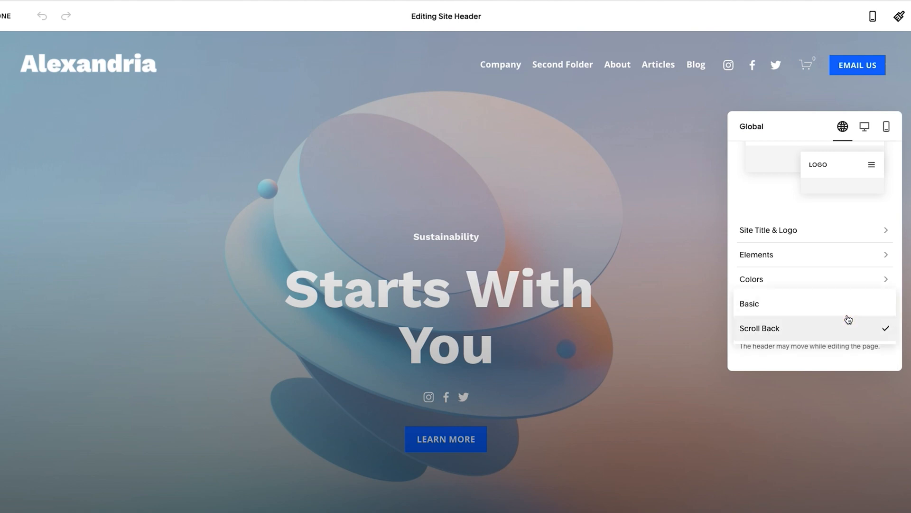
left_click(749, 302)
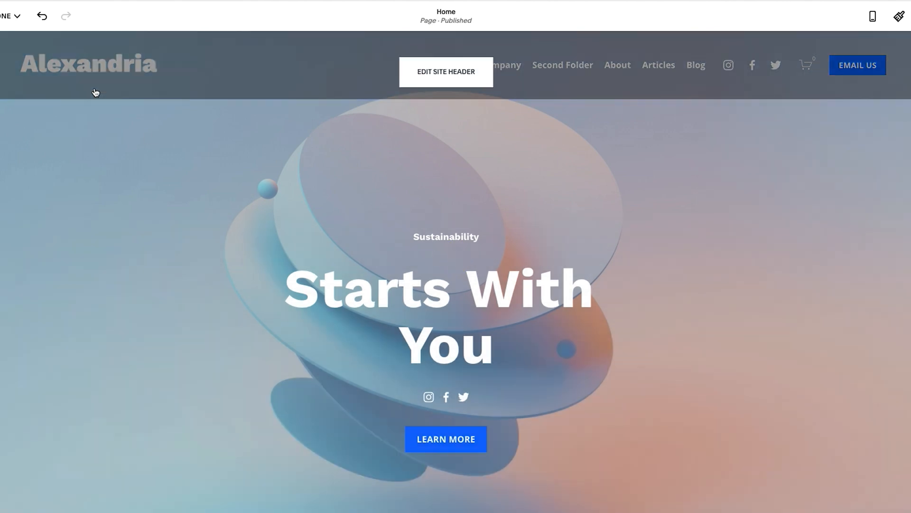
left_click(384, 244)
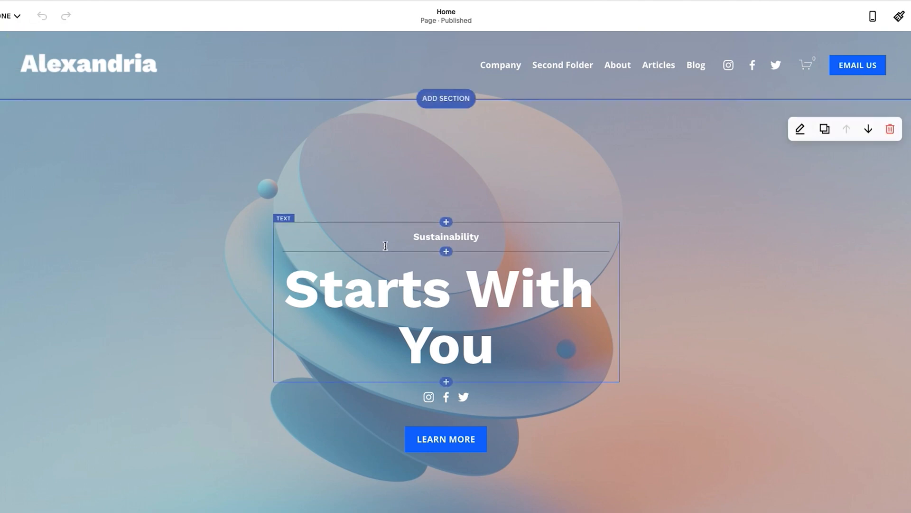